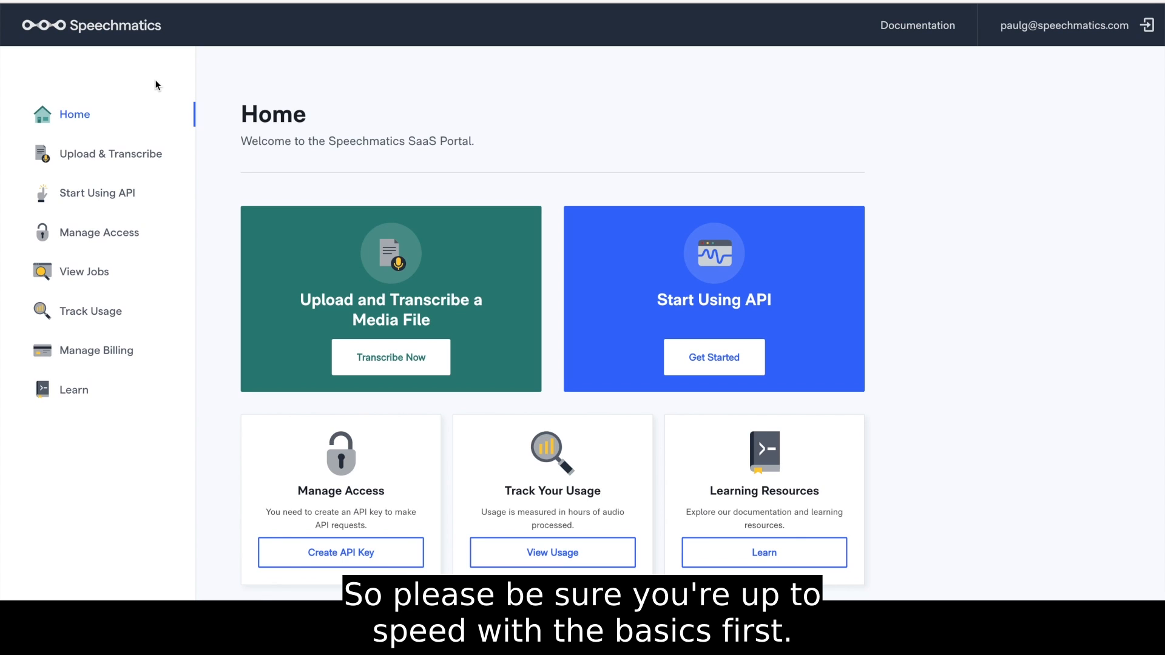
{"action": "mouse_move", "coordinate": [166, 159]}
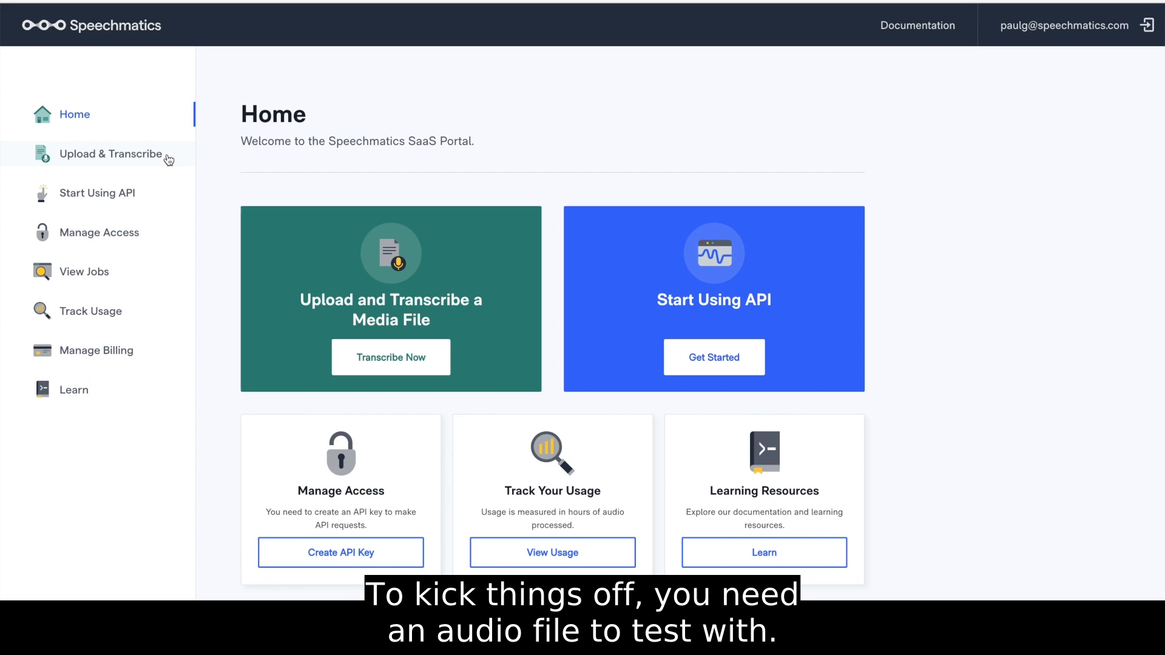
{"action": "mouse_move", "coordinate": [109, 193]}
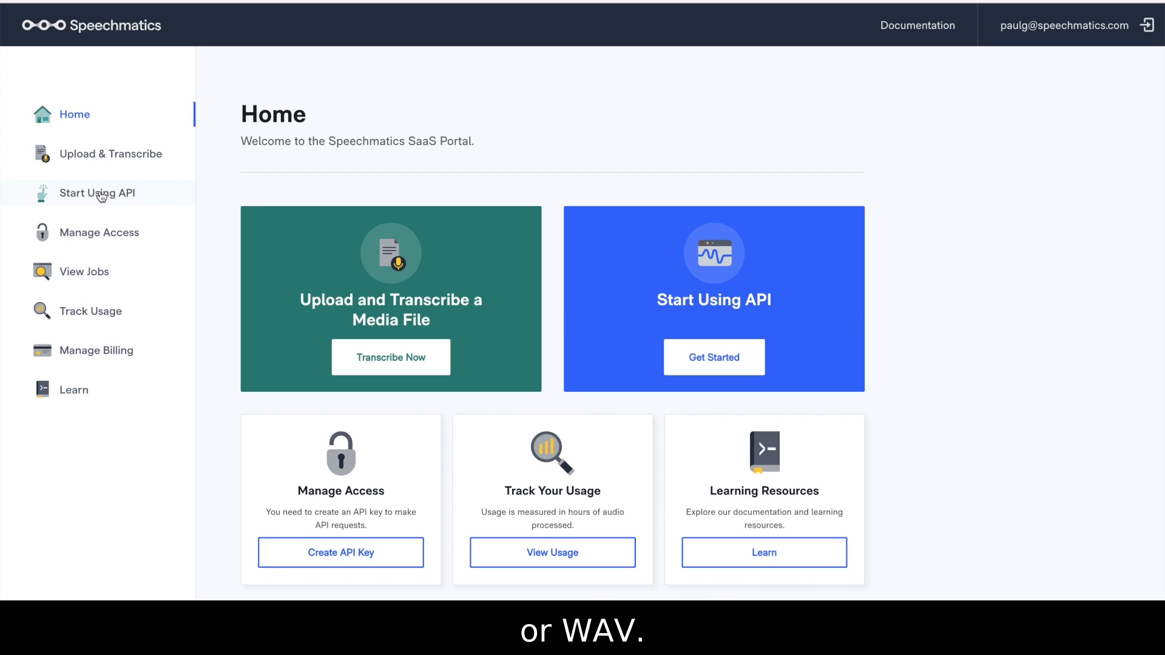
Go to the Start Using API page with the example audio, API key and request steps.
{"action": "left_click", "coordinate": [98, 193]}
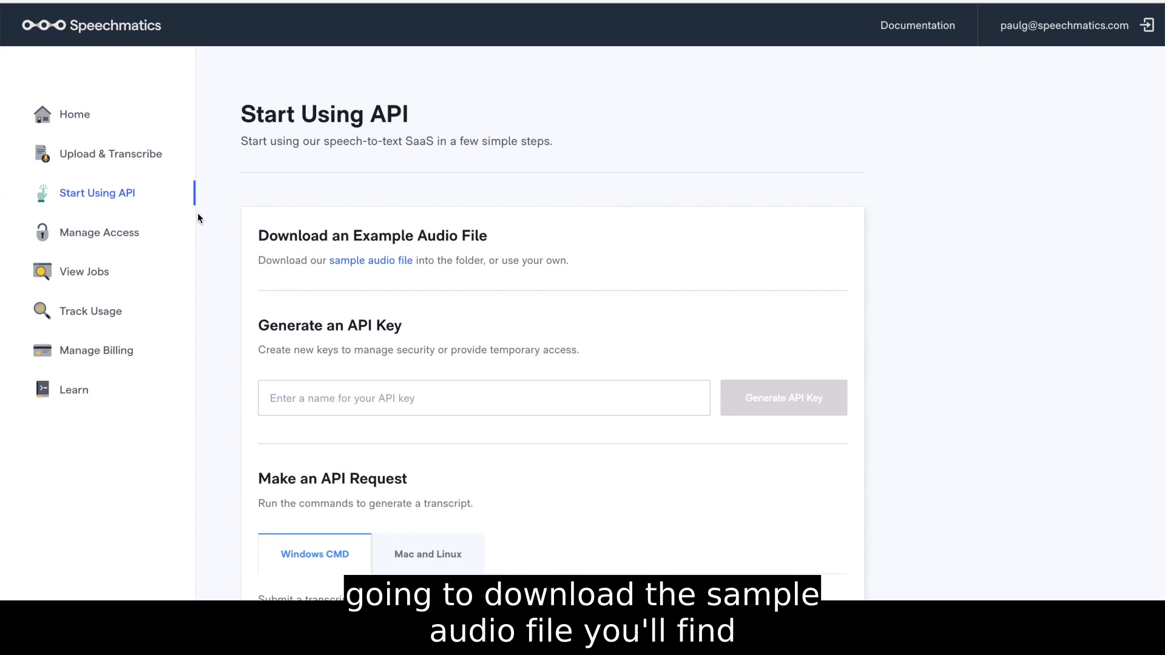
{"action": "mouse_move", "coordinate": [372, 261]}
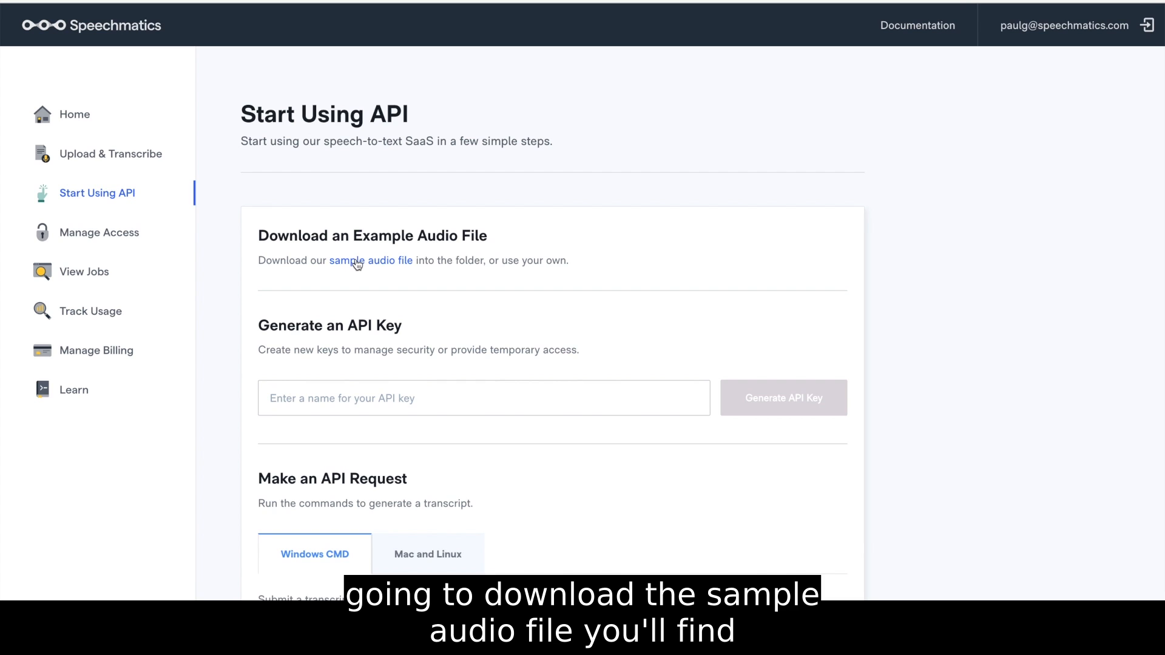
{"action": "mouse_move", "coordinate": [372, 264]}
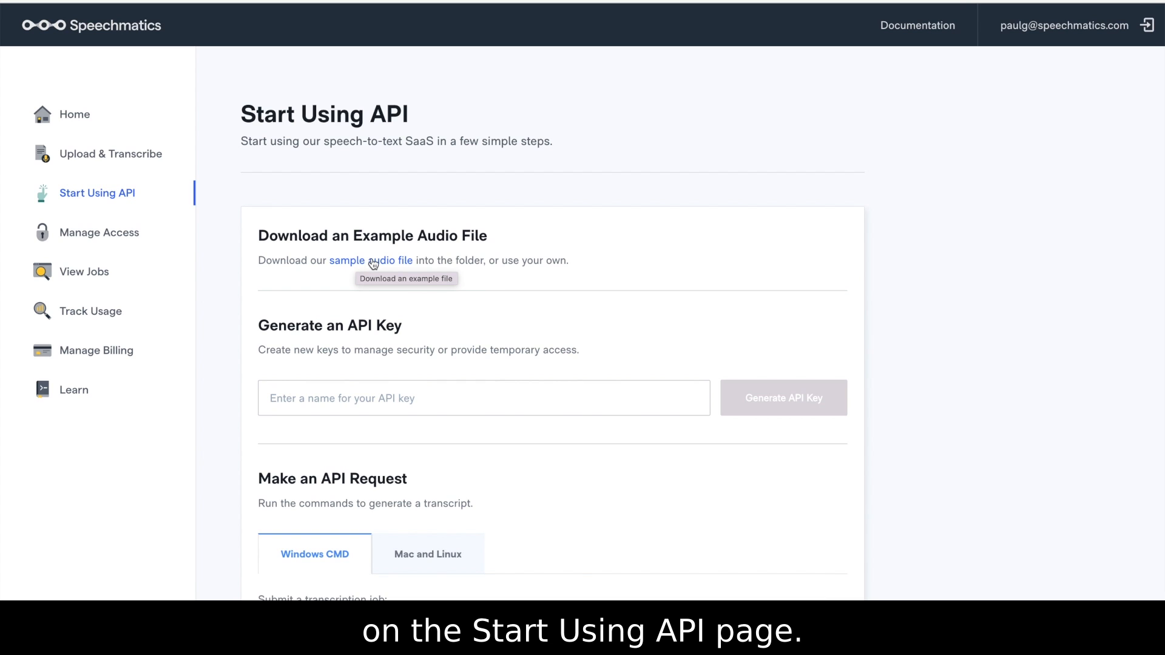
{"action": "mouse_move", "coordinate": [425, 256]}
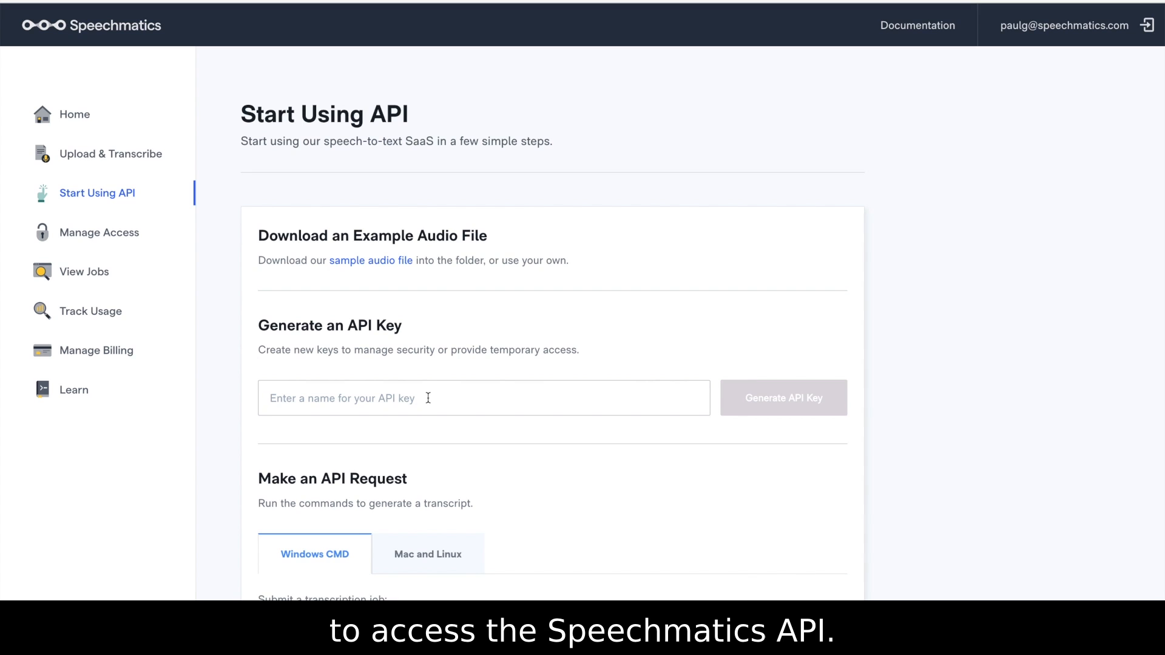
Generate a new API key named 'test' and copy it, revealing the curl commands that include it.
{"action": "type", "text": "test"}
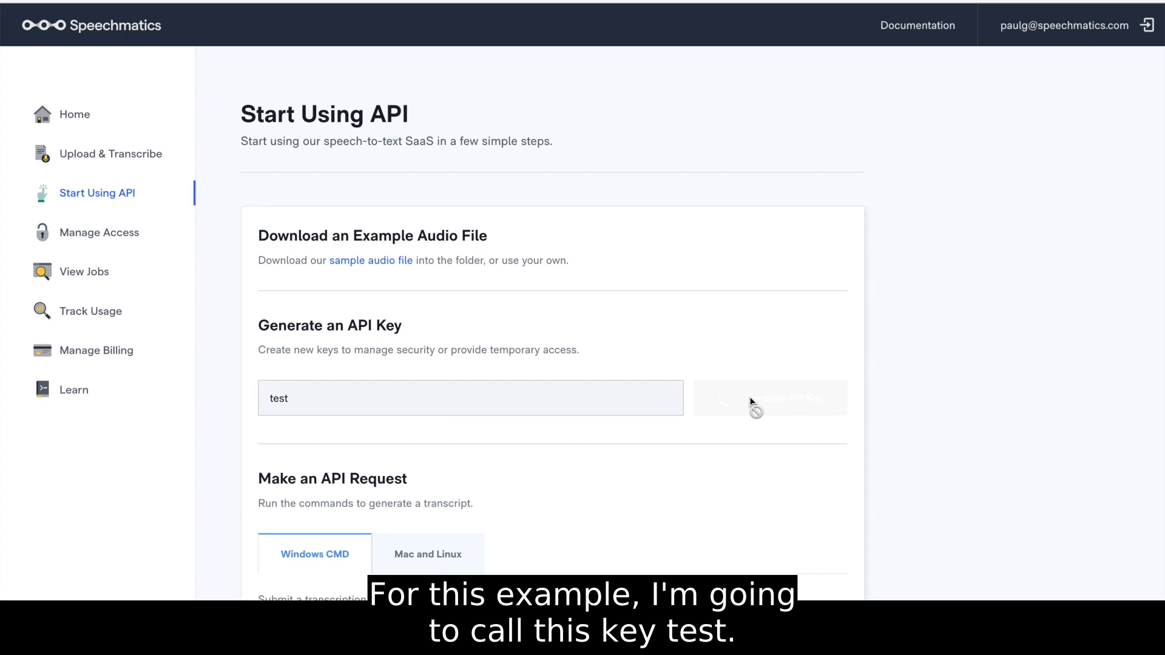
{"action": "left_click", "coordinate": [769, 398]}
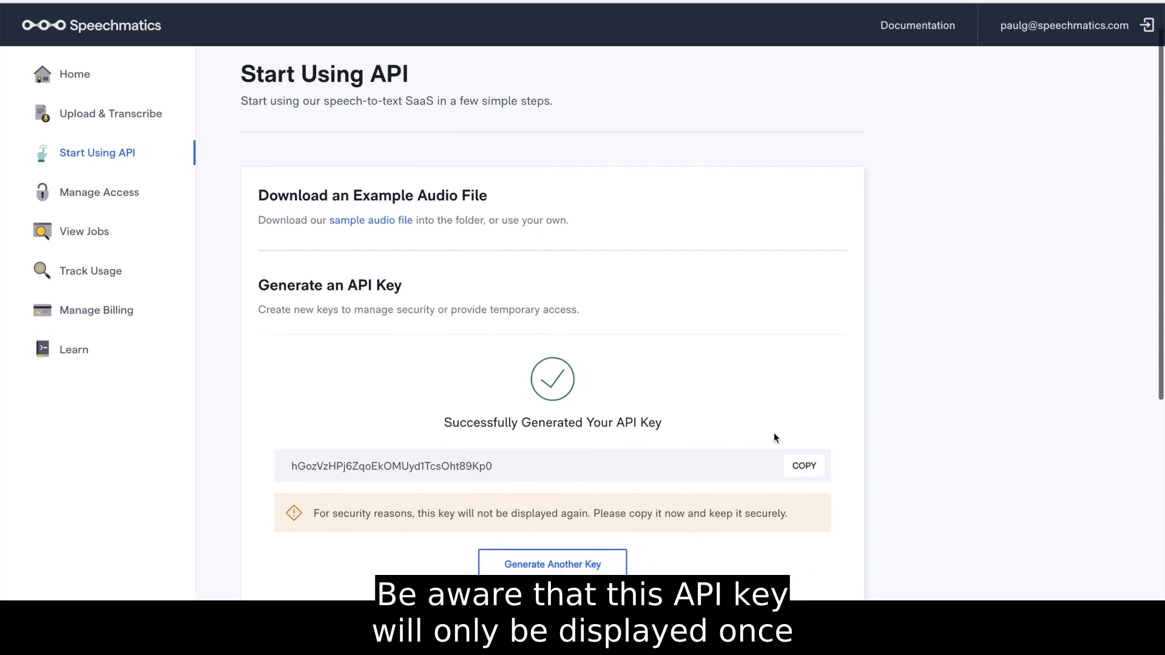
{"action": "scroll", "scroll_direction": "down", "scroll_amount": 3}
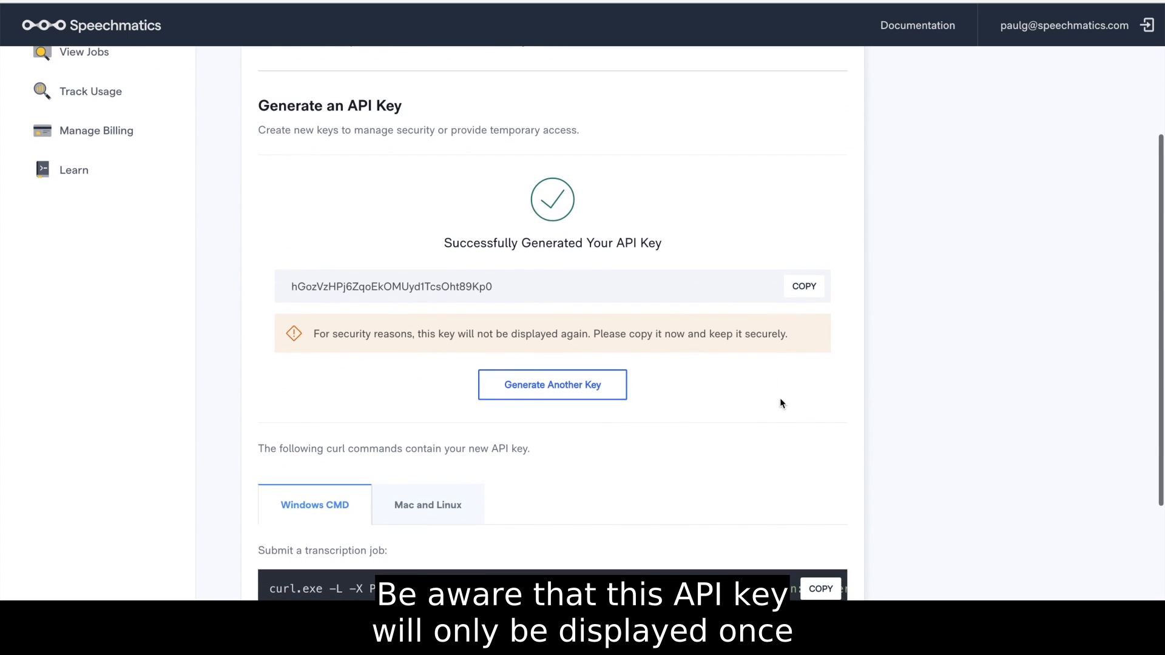
{"action": "left_click", "coordinate": [803, 286]}
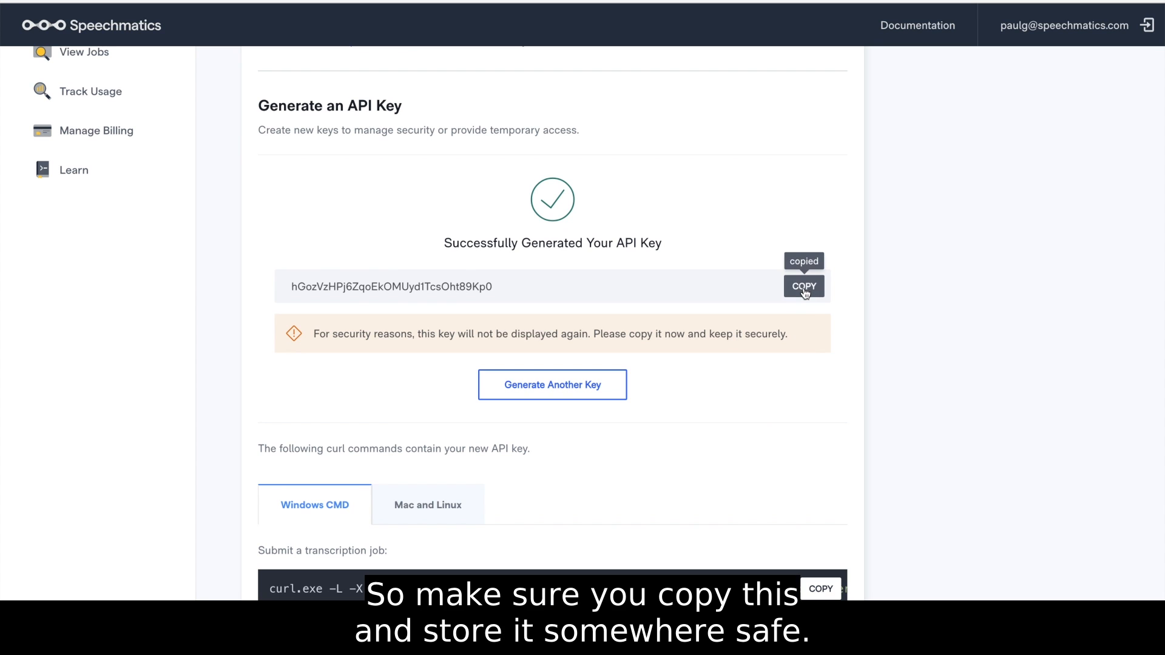
{"action": "mouse_move", "coordinate": [818, 374]}
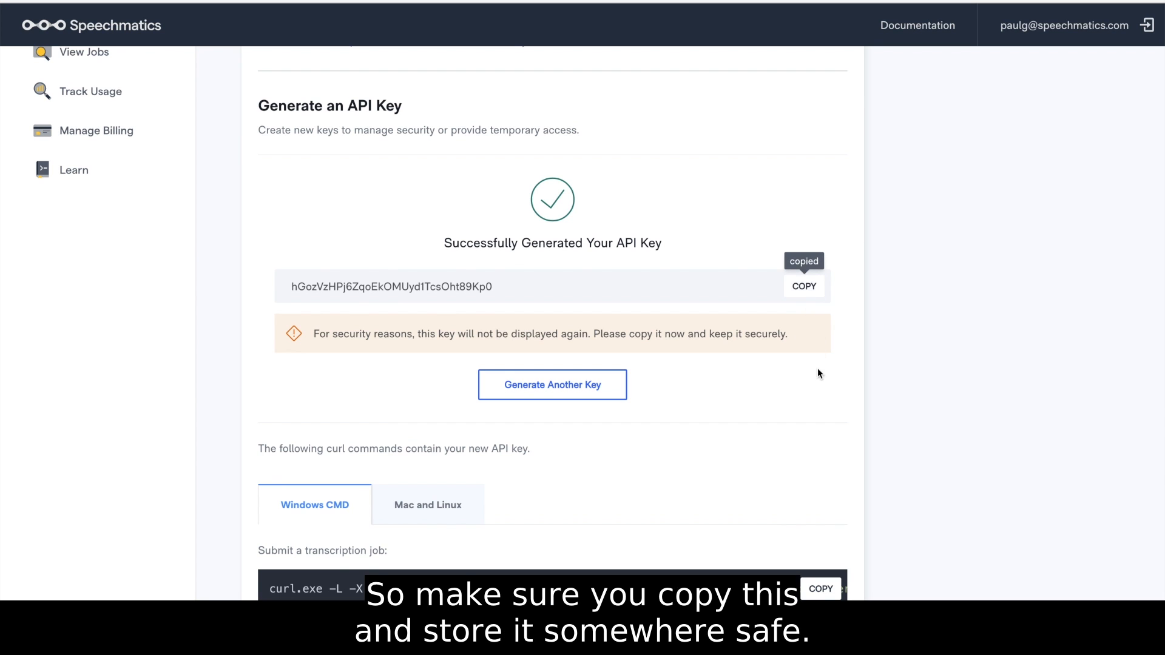
{"action": "scroll", "scroll_direction": "down", "scroll_amount": 3}
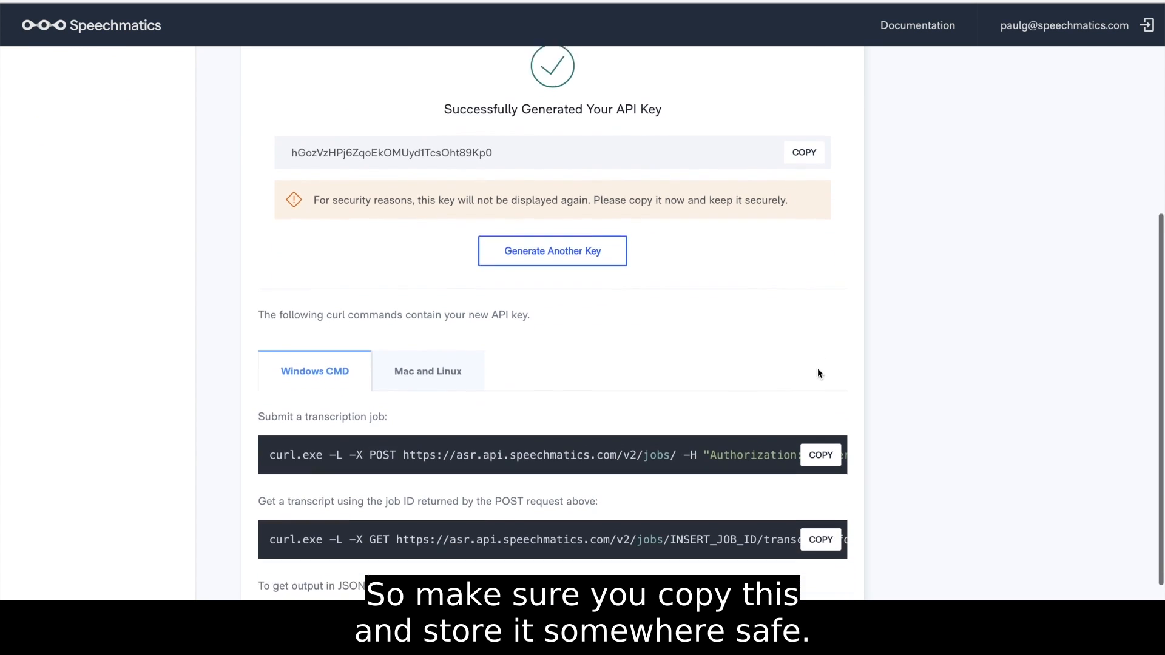
{"action": "scroll", "scroll_direction": "down", "scroll_amount": 3}
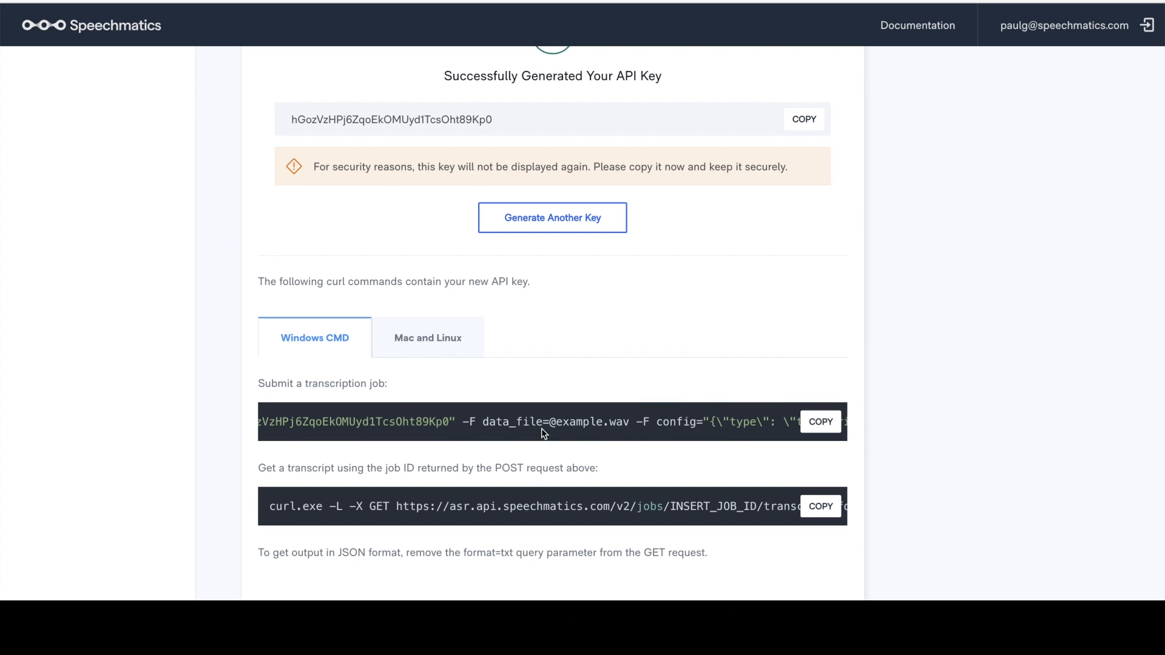
{"action": "mouse_move", "coordinate": [427, 362]}
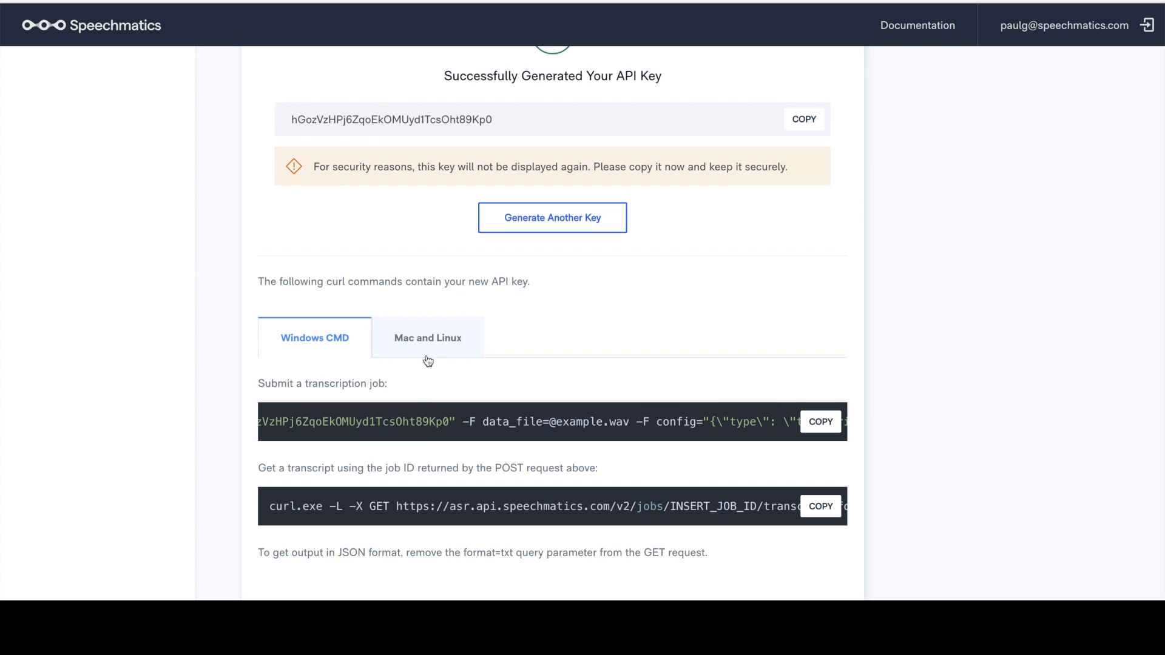
Switch the curl commands to Mac and Linux format and copy the 'Submit a transcription job' command.
{"action": "left_click", "coordinate": [428, 339]}
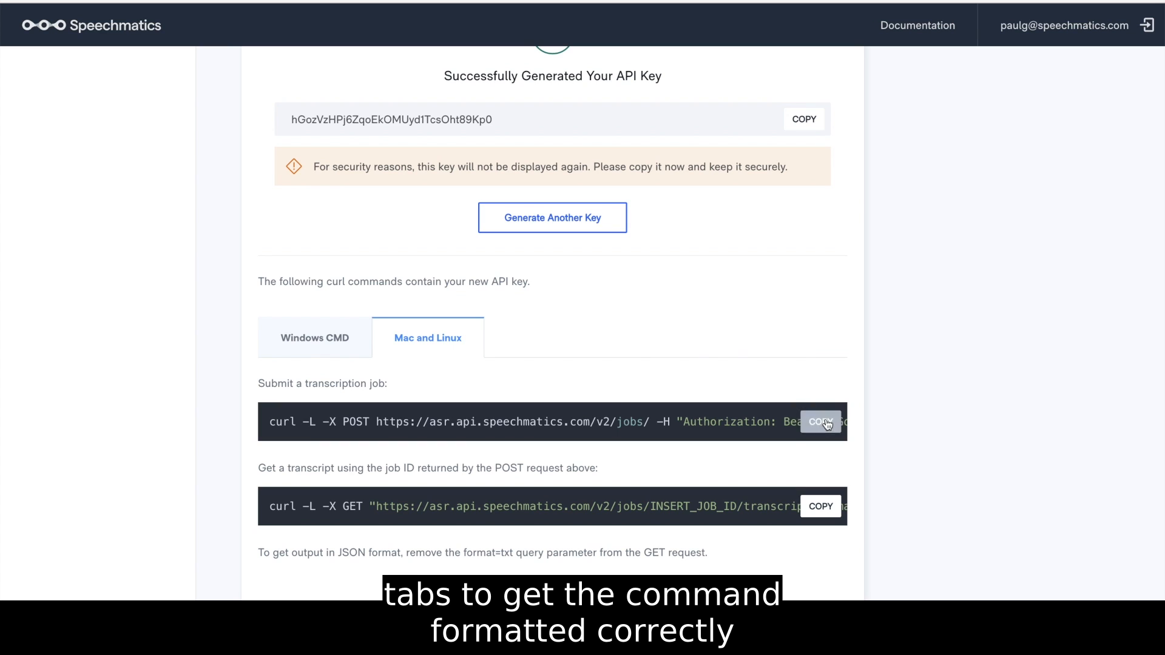
{"action": "left_click", "coordinate": [819, 423]}
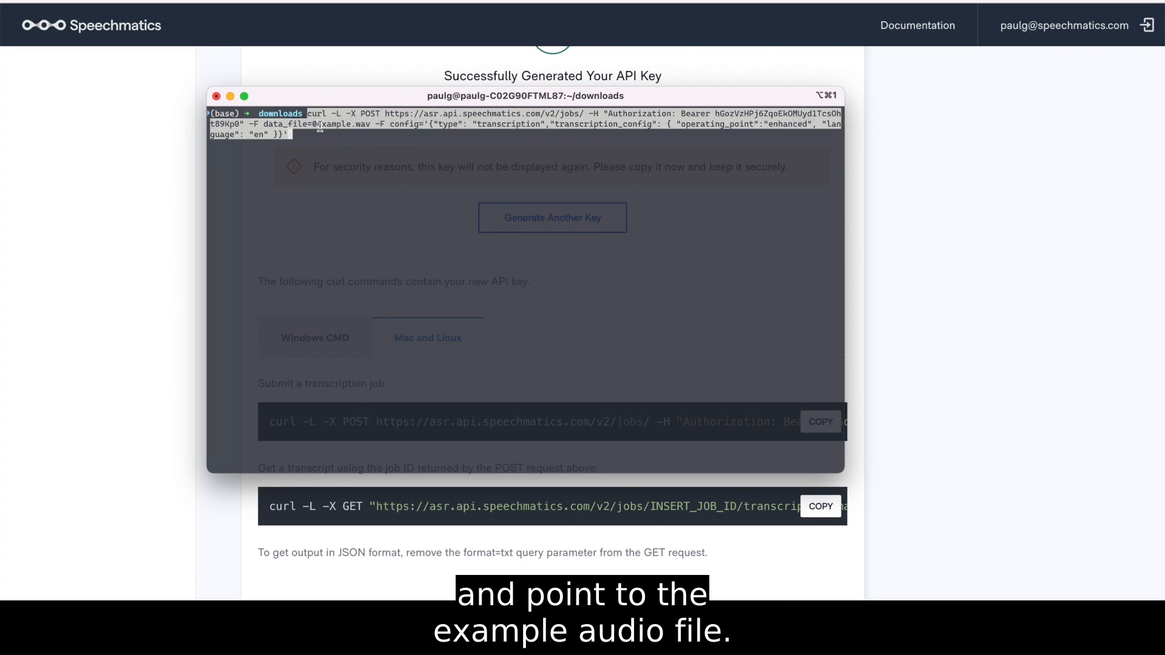
{"action": "mouse_move", "coordinate": [375, 135]}
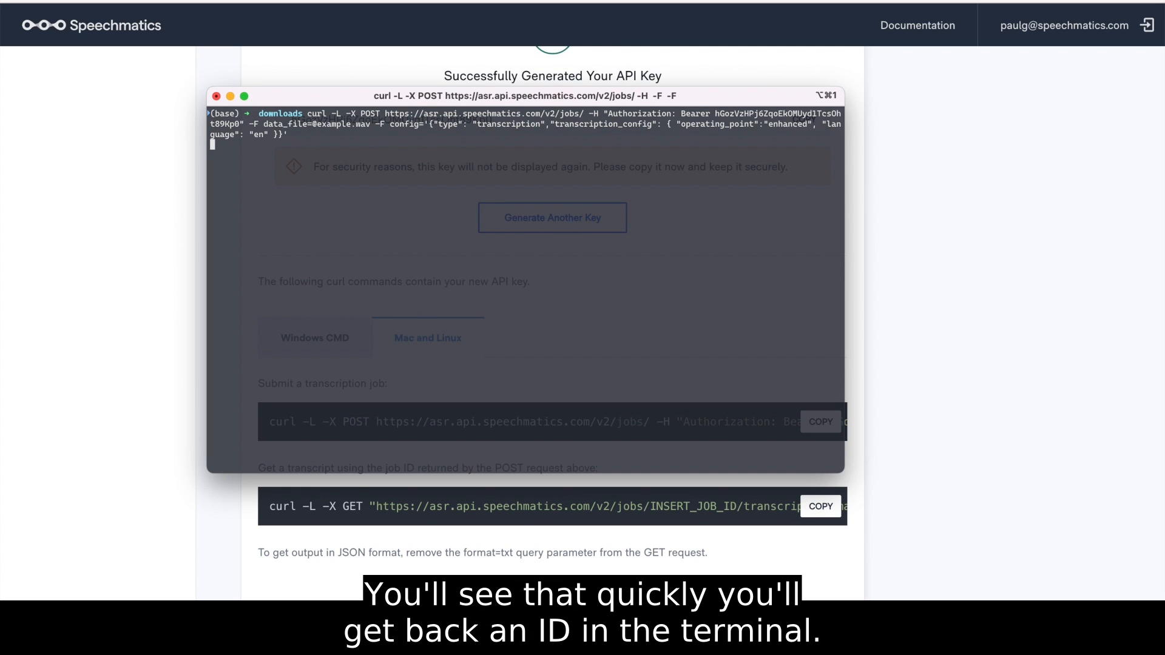
Run the curl POST command in the downloads folder to submit example.wav and receive a job ID.
{"action": "key", "text": "Return"}
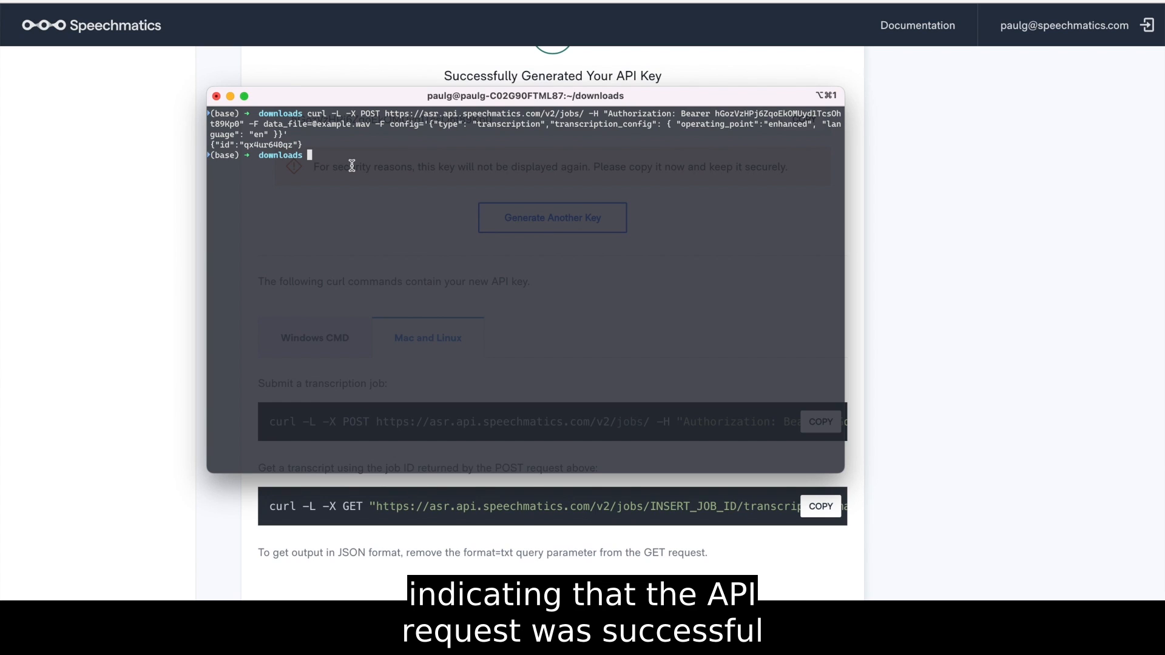
{"action": "mouse_move", "coordinate": [499, 243]}
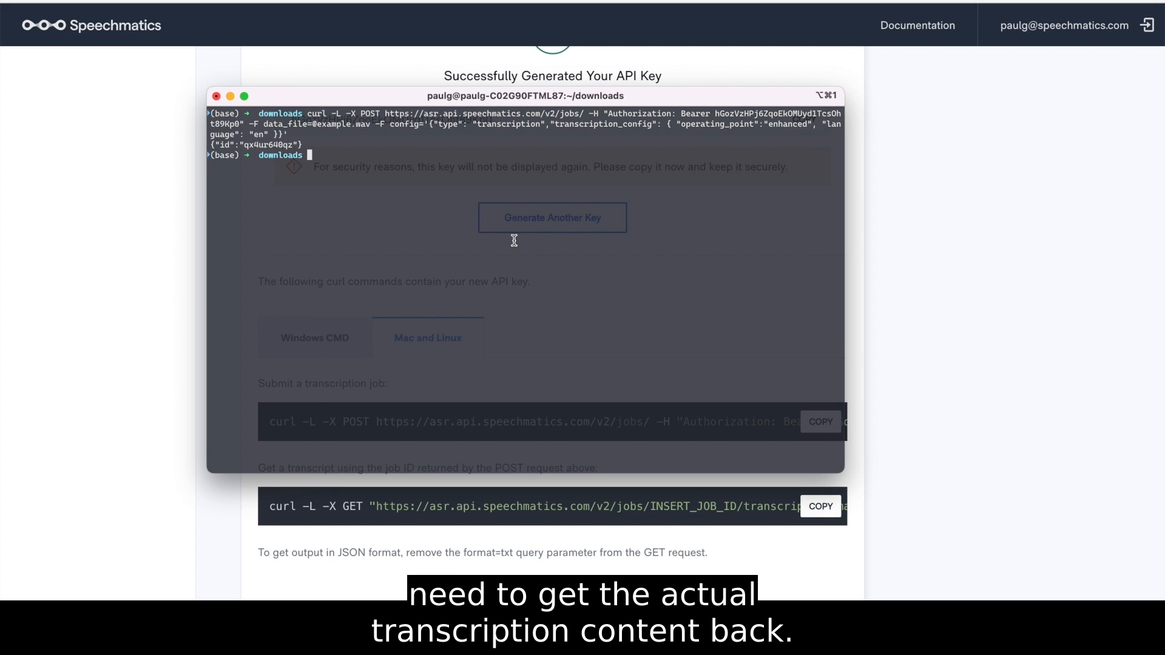
{"action": "mouse_move", "coordinate": [553, 243]}
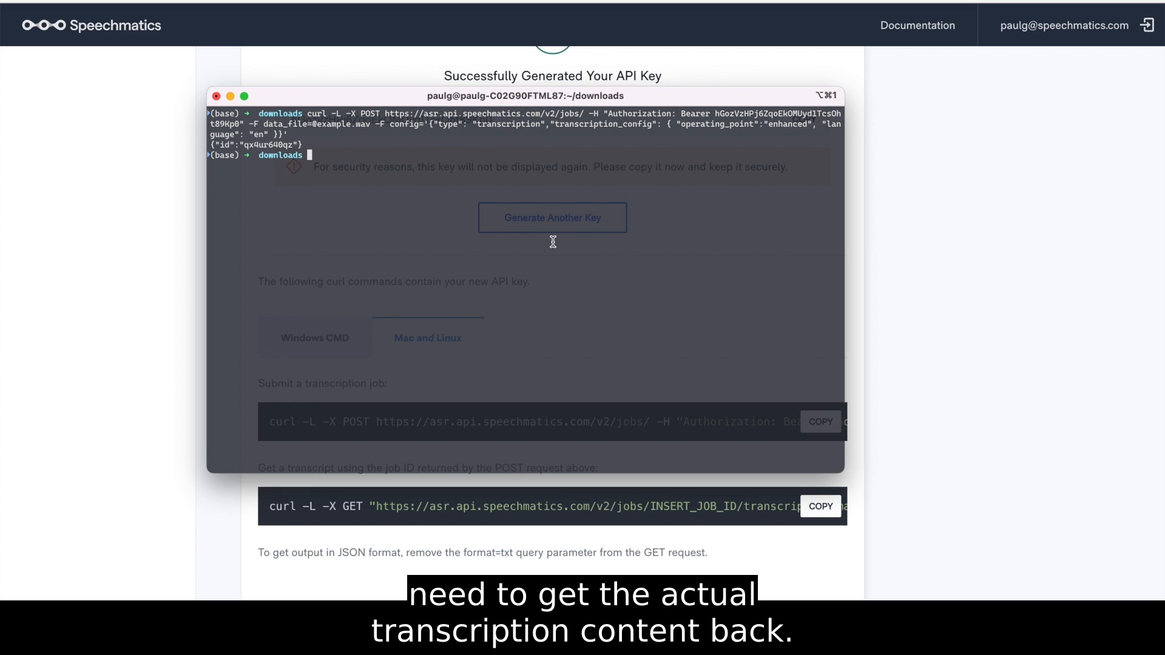
{"action": "mouse_move", "coordinate": [833, 312]}
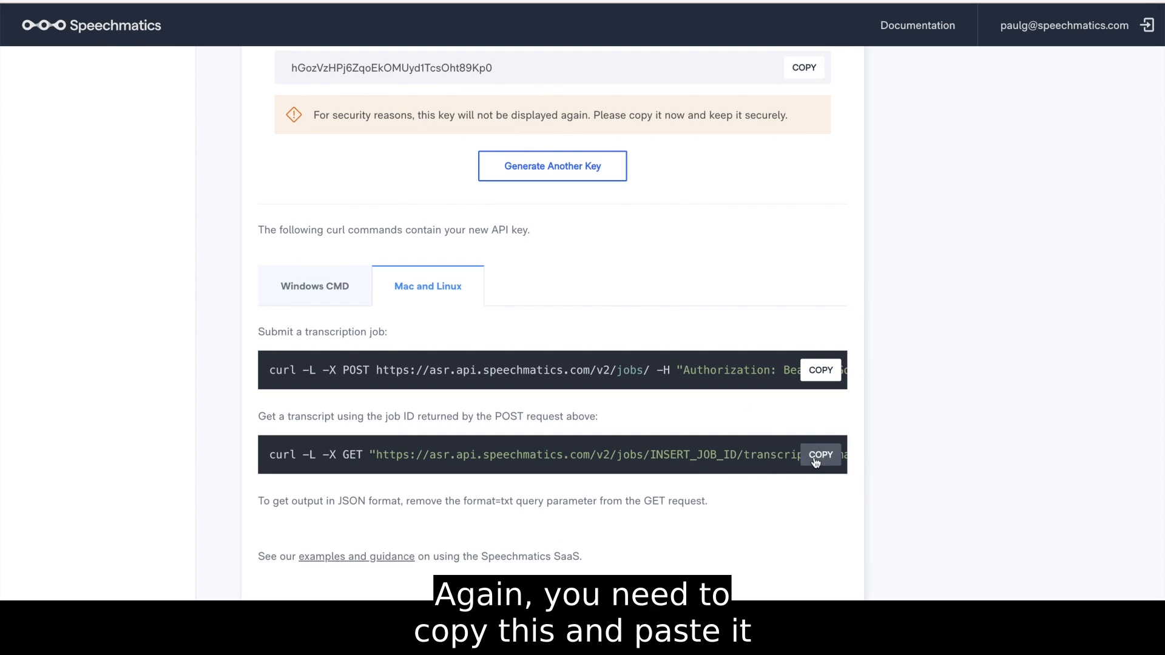
Copy the 'Get a transcript' curl GET command from the portal.
{"action": "left_click", "coordinate": [820, 455]}
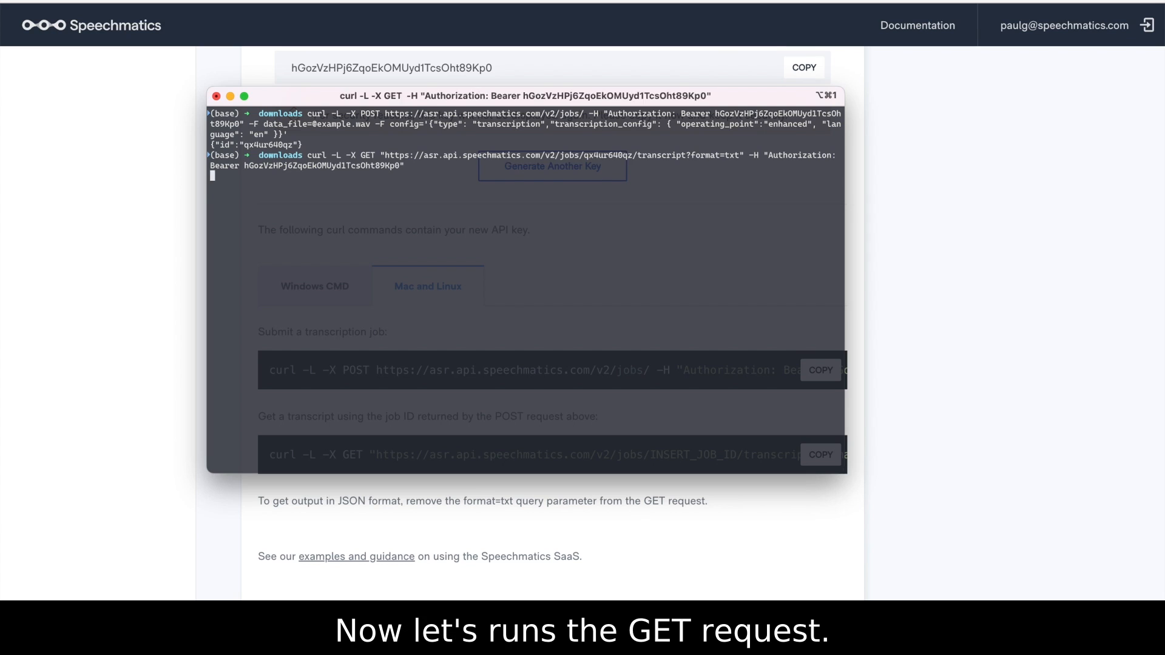
Run the GET request with the returned job ID, printing the 'Welcome to Speechmatics' transcript text.
{"action": "key", "text": "Return"}
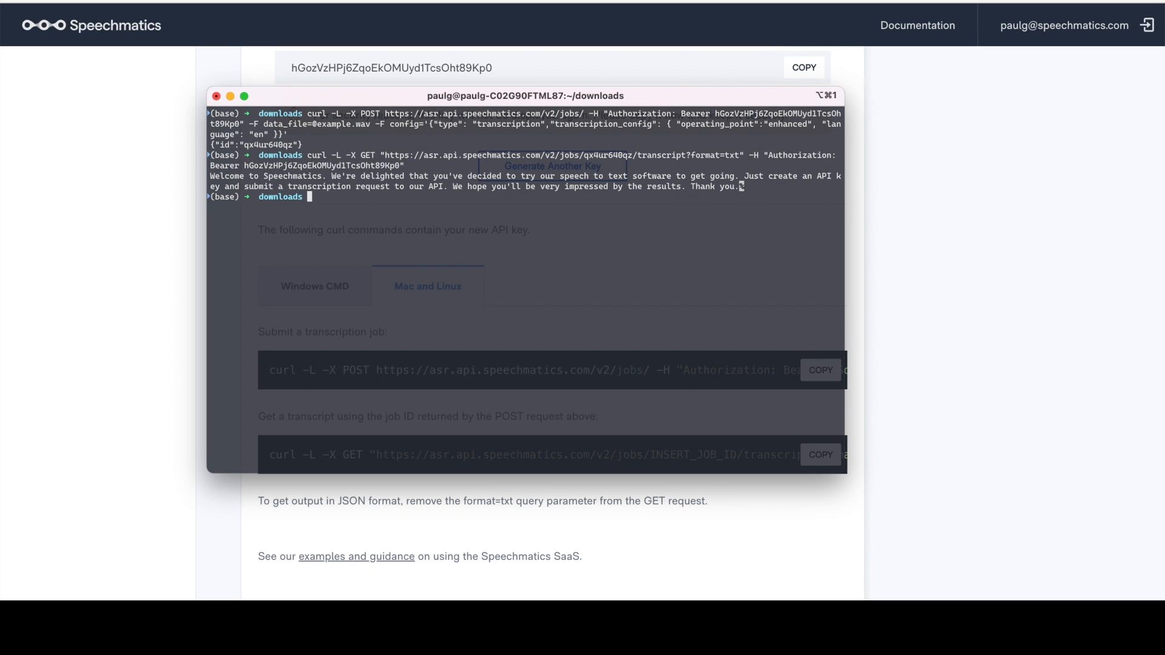